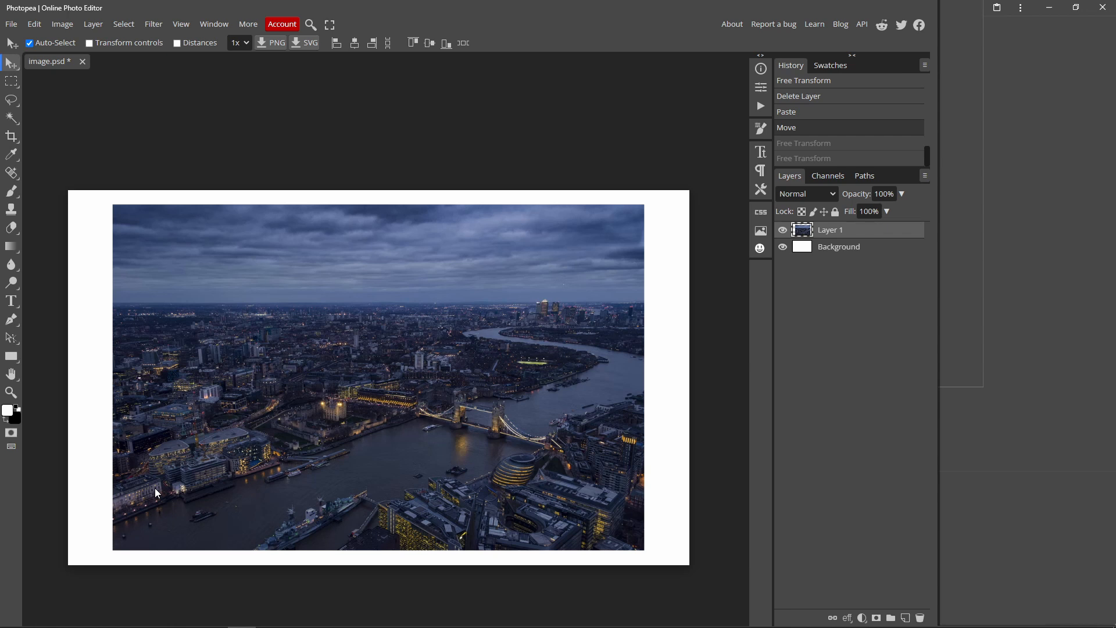
pyautogui.moveTo(165, 483)
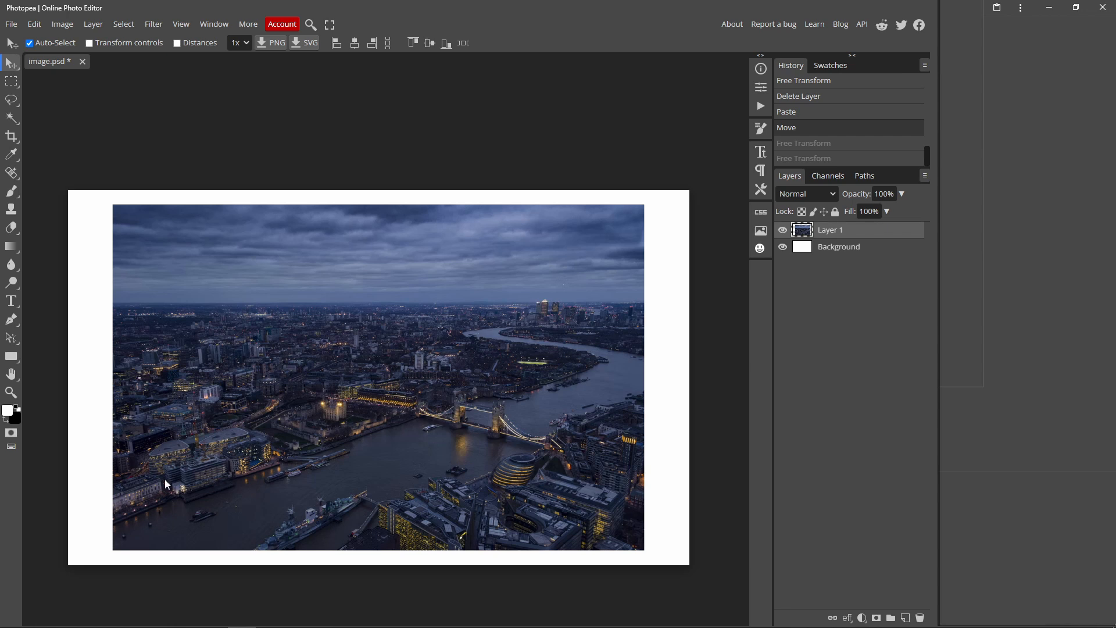
pyautogui.moveTo(661, 401)
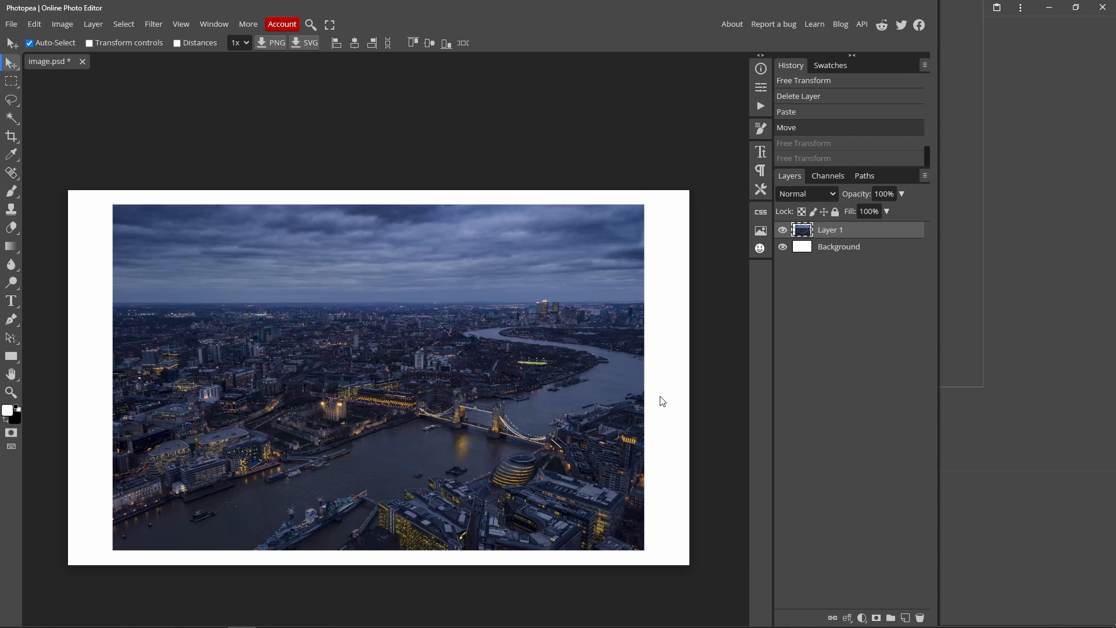
pyautogui.moveTo(115, 334)
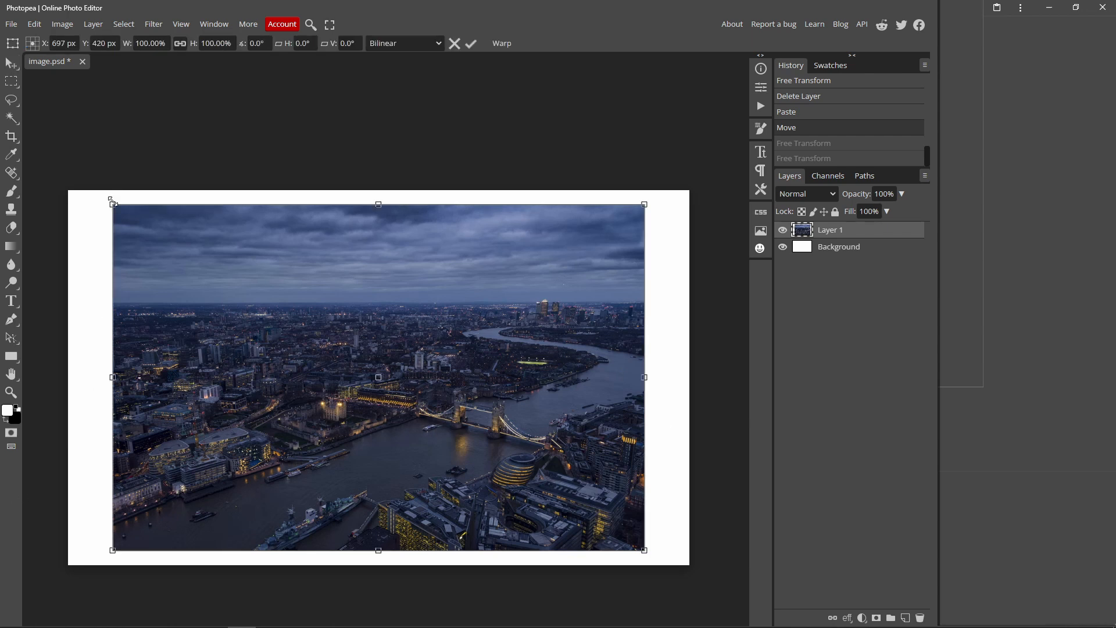
# Shrink Layer 1 with a corner handle, then scale it back up to about 313% and commit.
pyautogui.moveTo(113, 205); pyautogui.dragTo(214, 271)
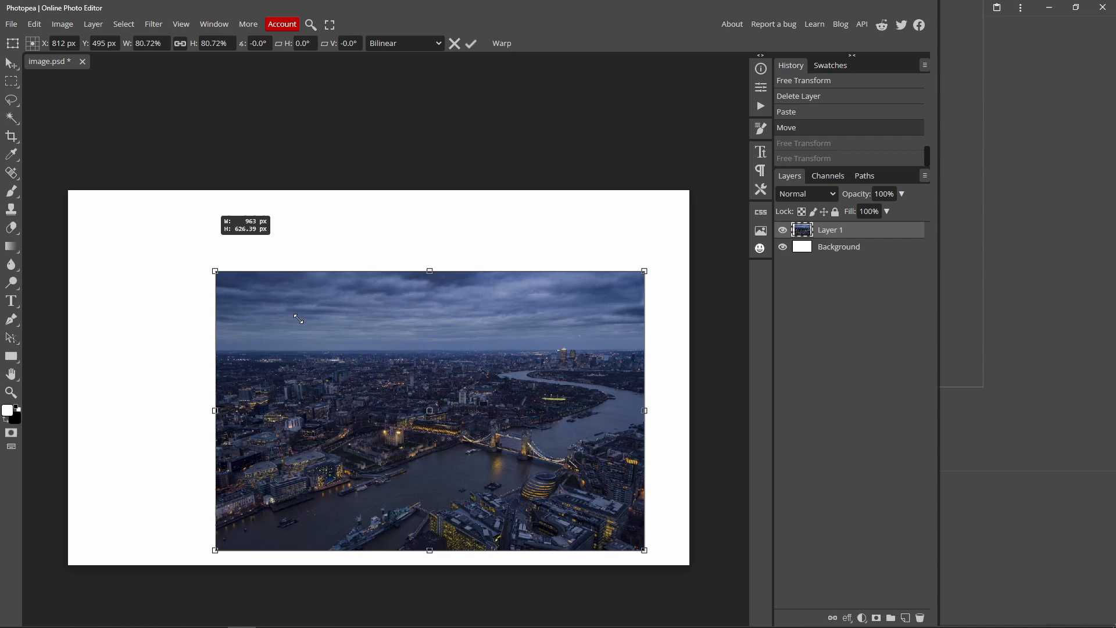
pyautogui.click(469, 43)
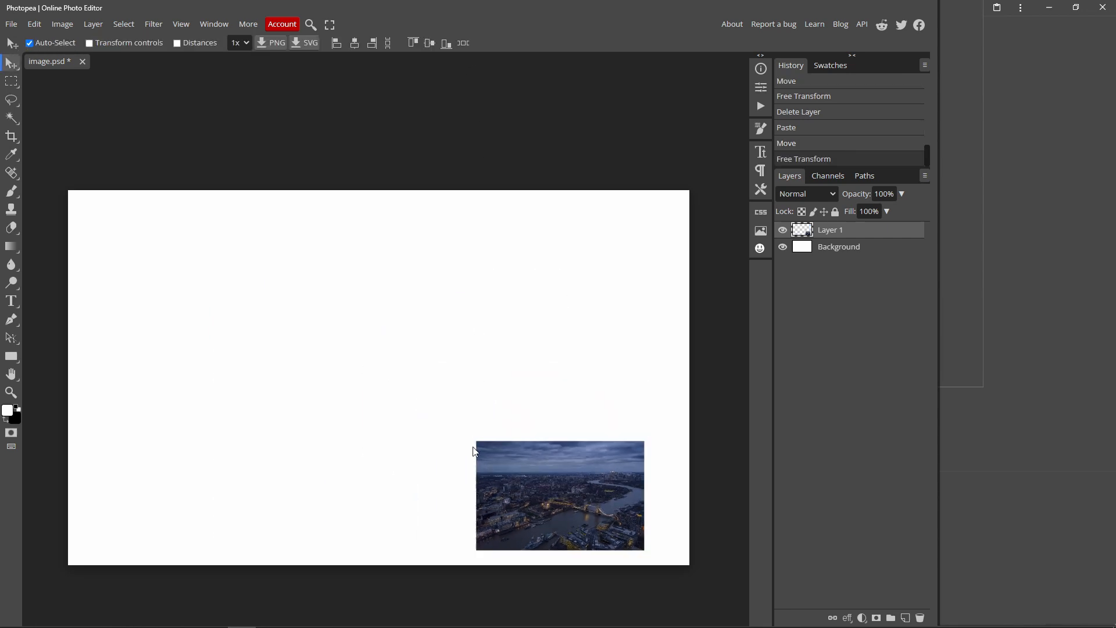
pyautogui.moveTo(569, 533)
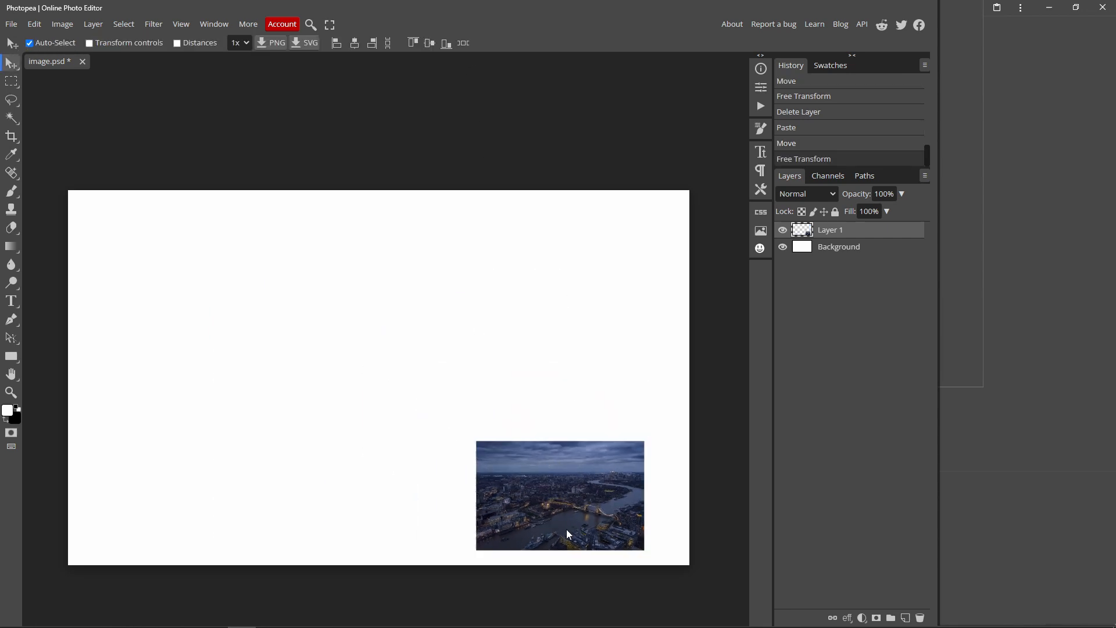
pyautogui.moveTo(242, 217)
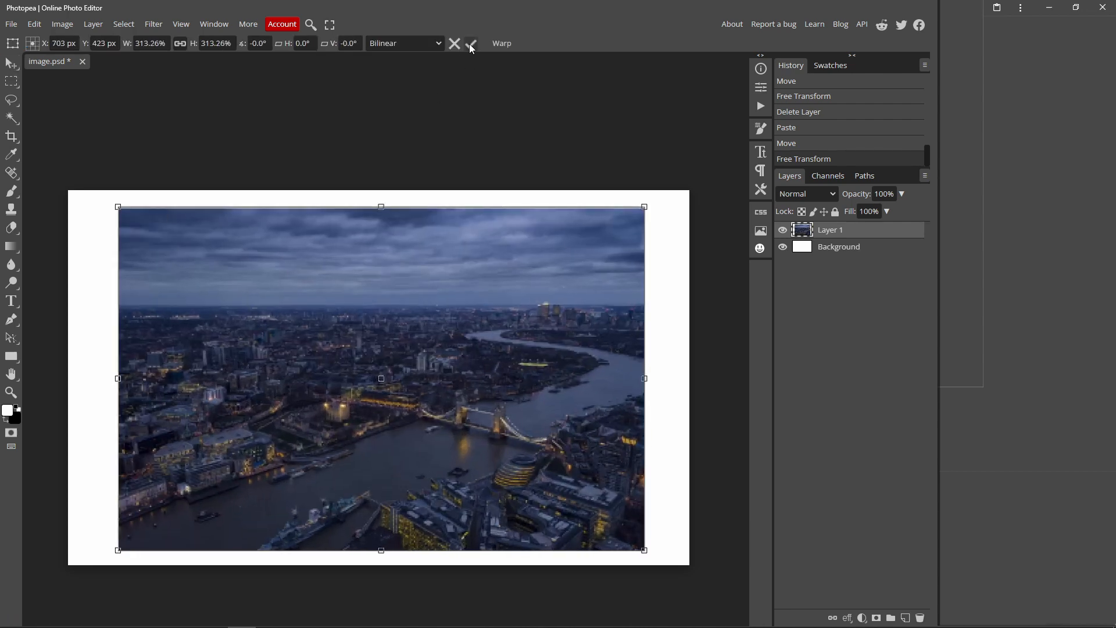
pyautogui.click(471, 43)
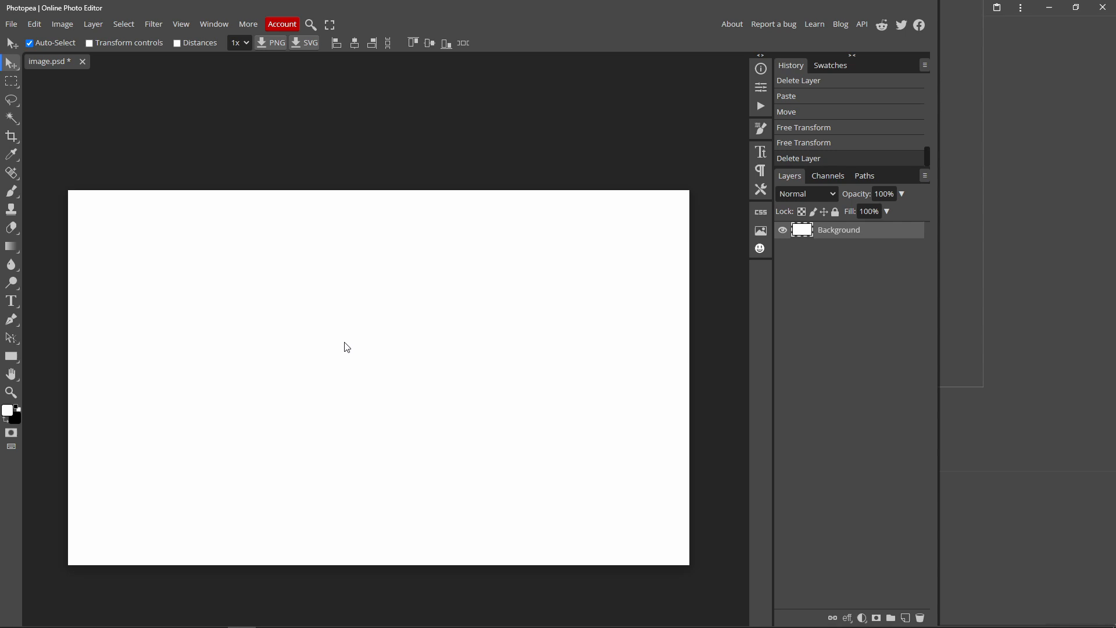
pyautogui.moveTo(307, 313)
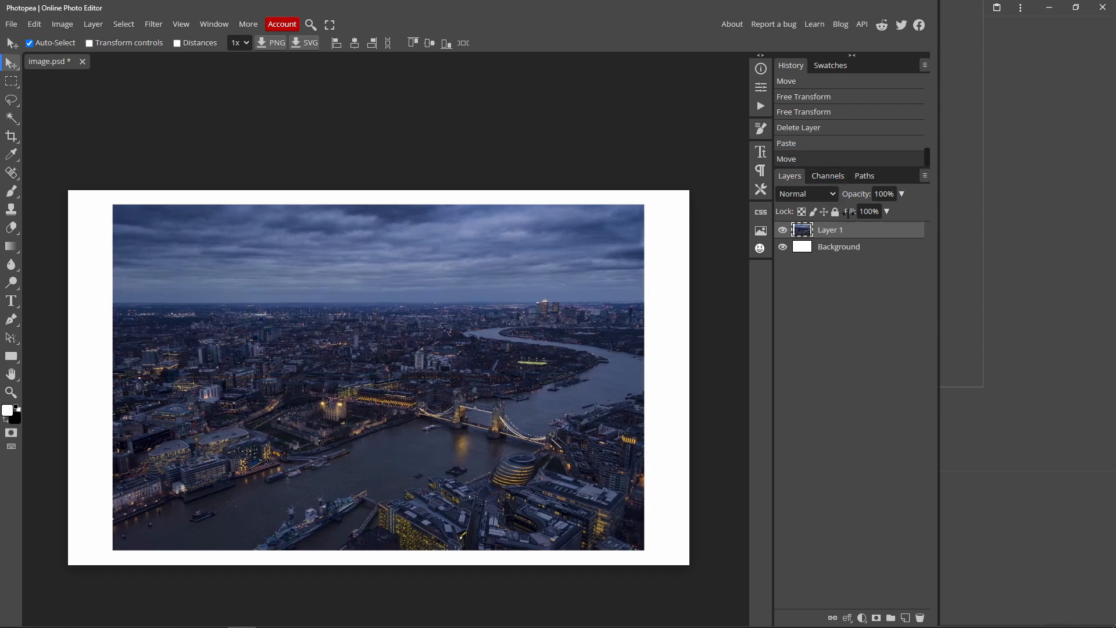
# Convert Layer 1 to a smart object from its Layers-panel context menu.
pyautogui.rightClick(830, 229)
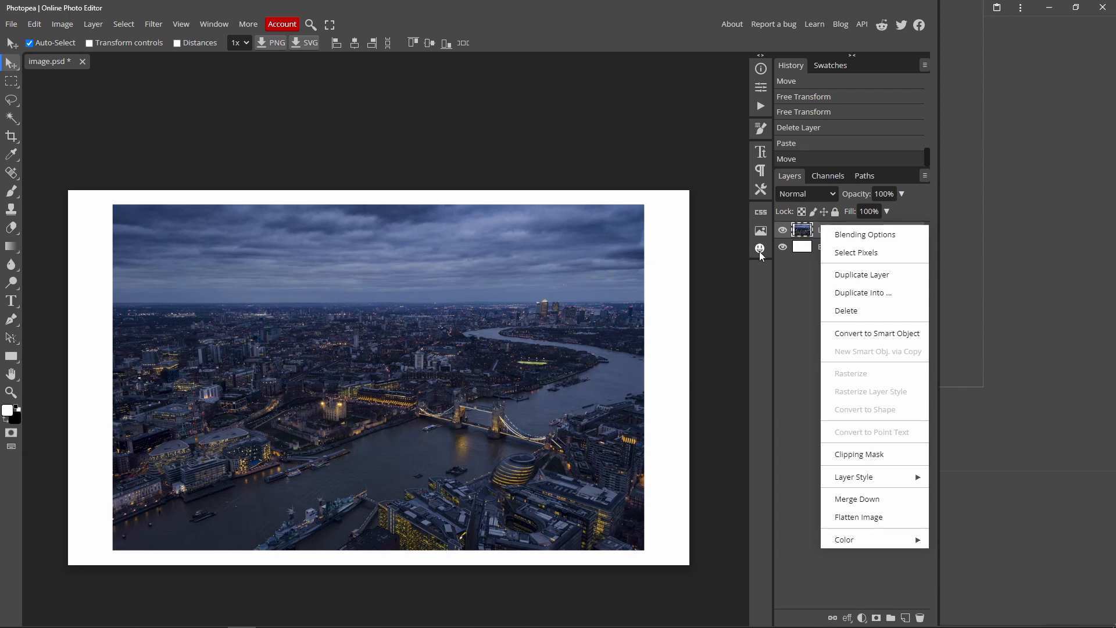
pyautogui.moveTo(864, 332)
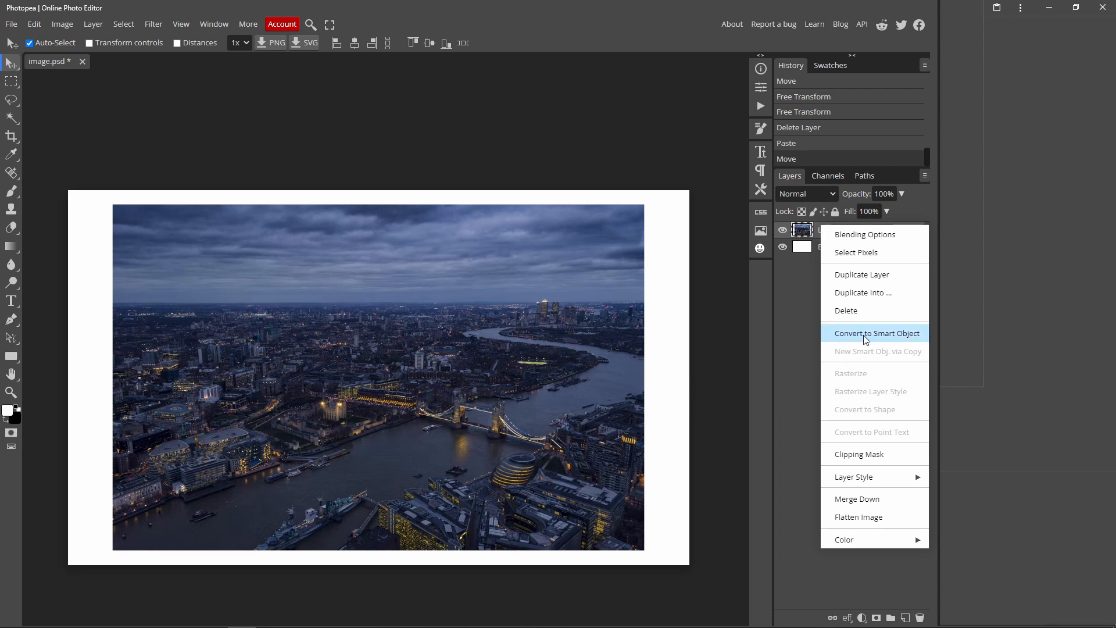
pyautogui.moveTo(902, 337)
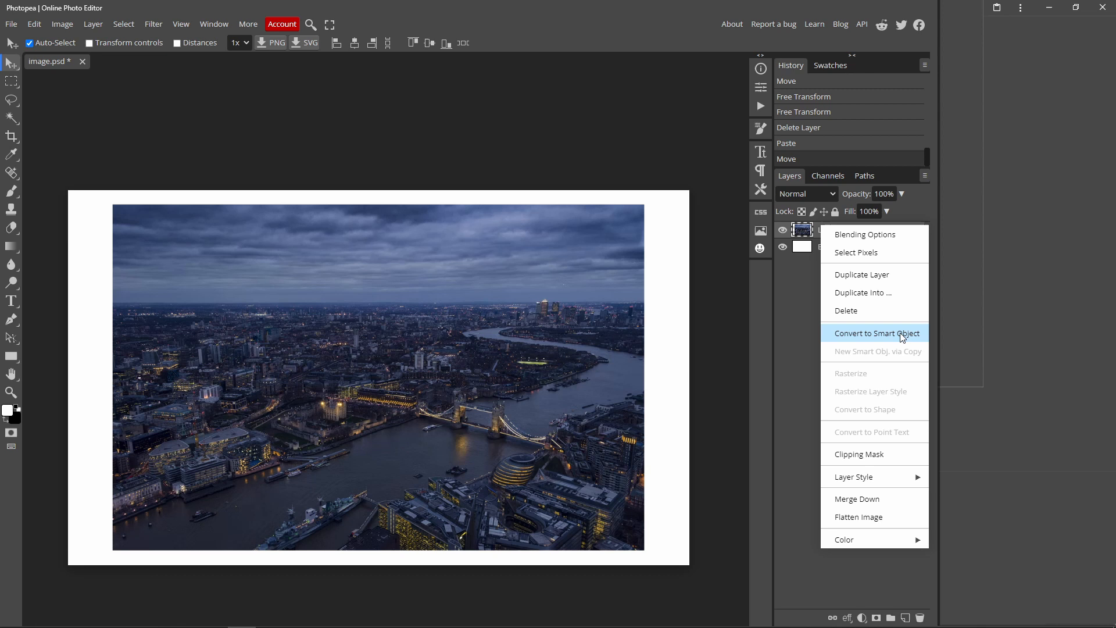
pyautogui.click(876, 332)
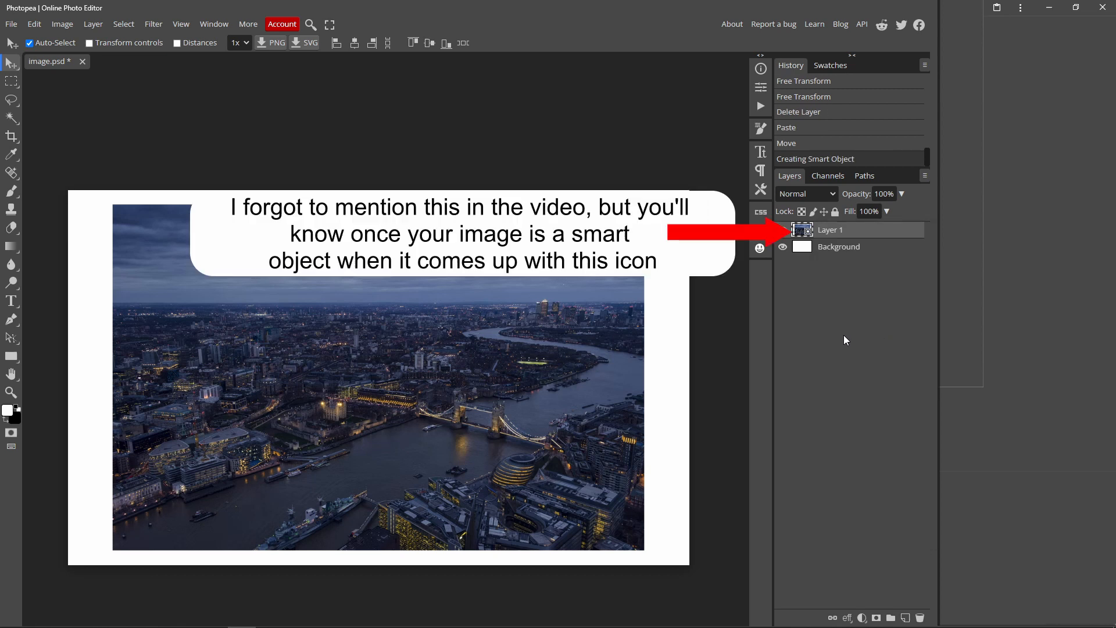
pyautogui.moveTo(750, 343)
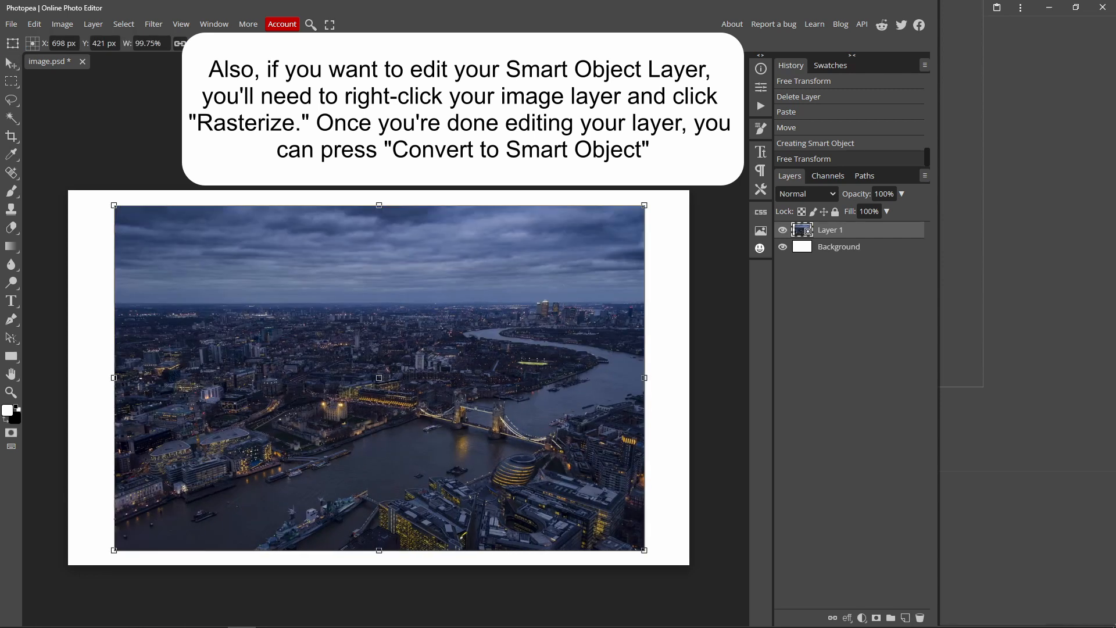
# Commit the Free Transform resize of the smart-object photo so it nearly fills the canvas.
pyautogui.click(11, 64)
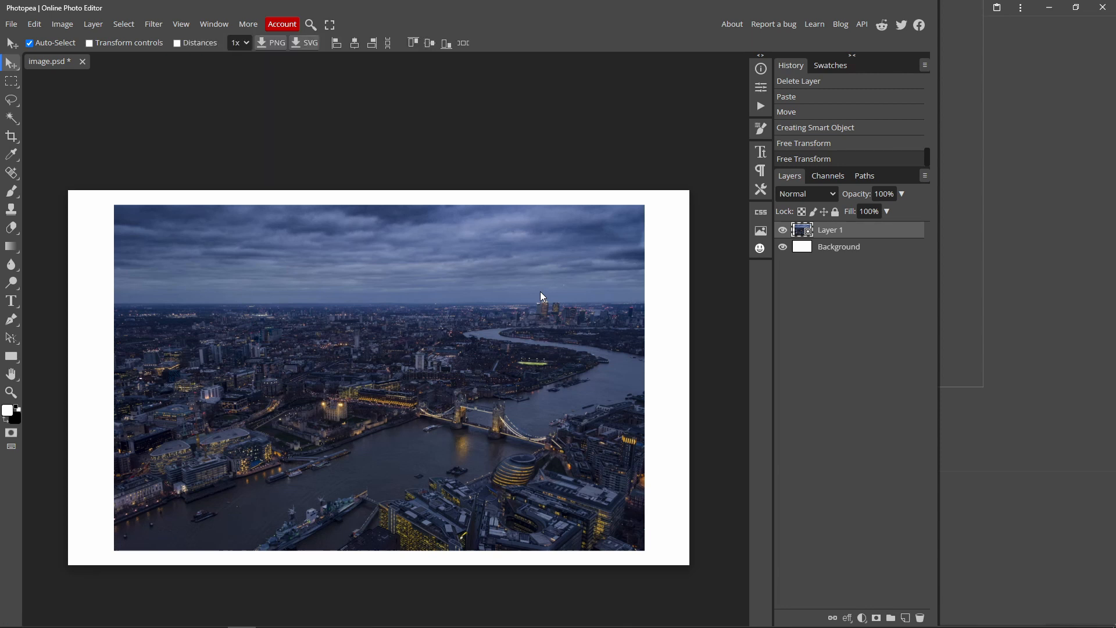
# Rotate the smart-object photo about 90° with Edit > Free Transform and commit.
pyautogui.click(34, 23)
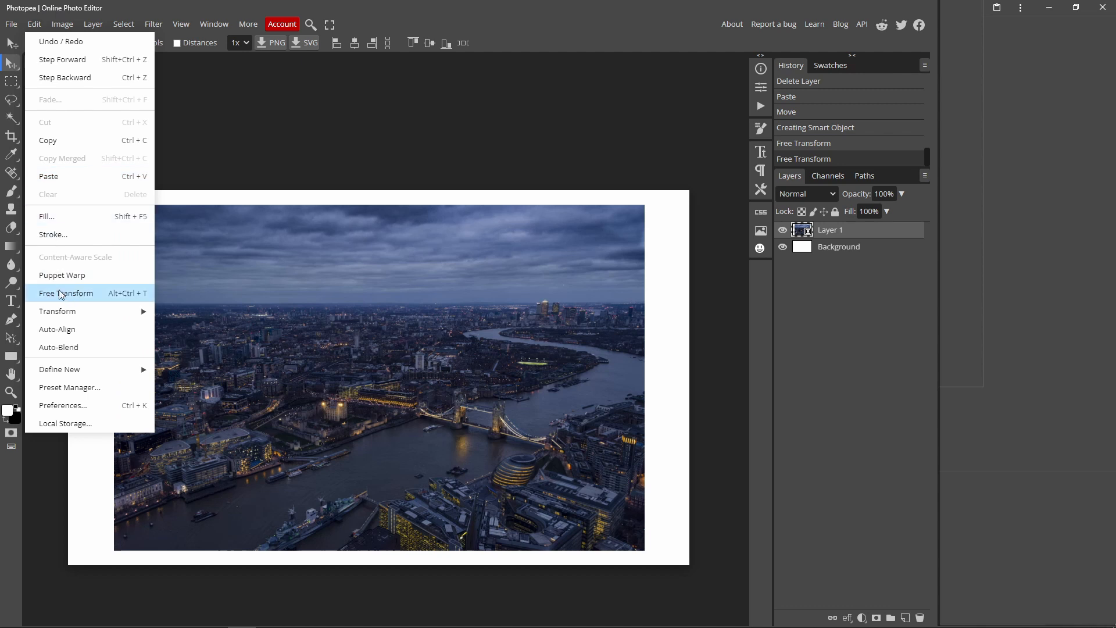
pyautogui.click(65, 293)
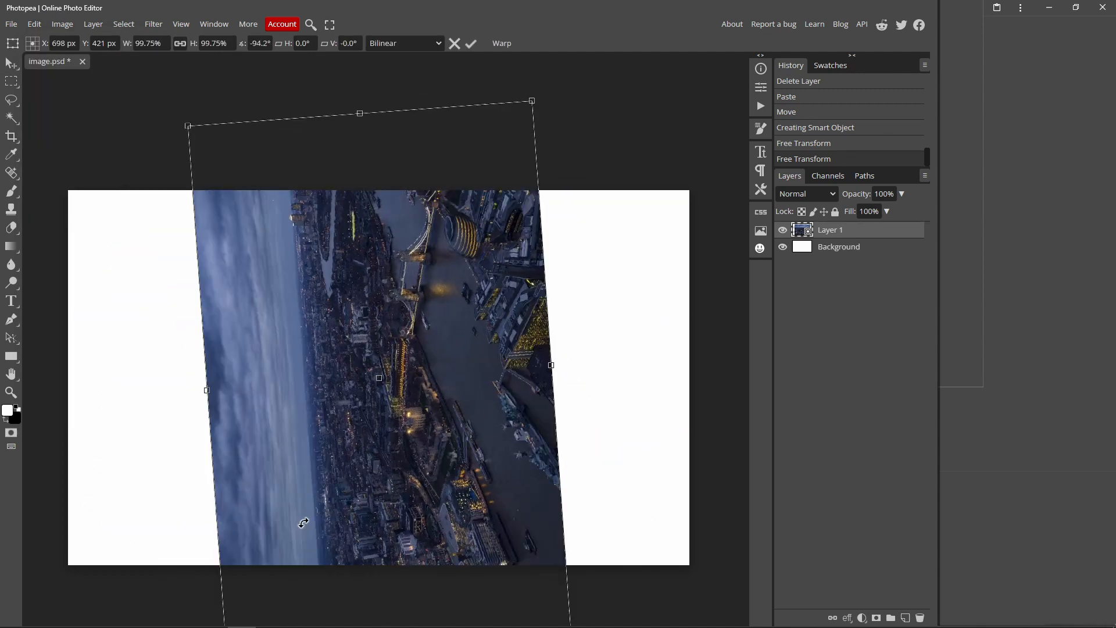
pyautogui.click(470, 43)
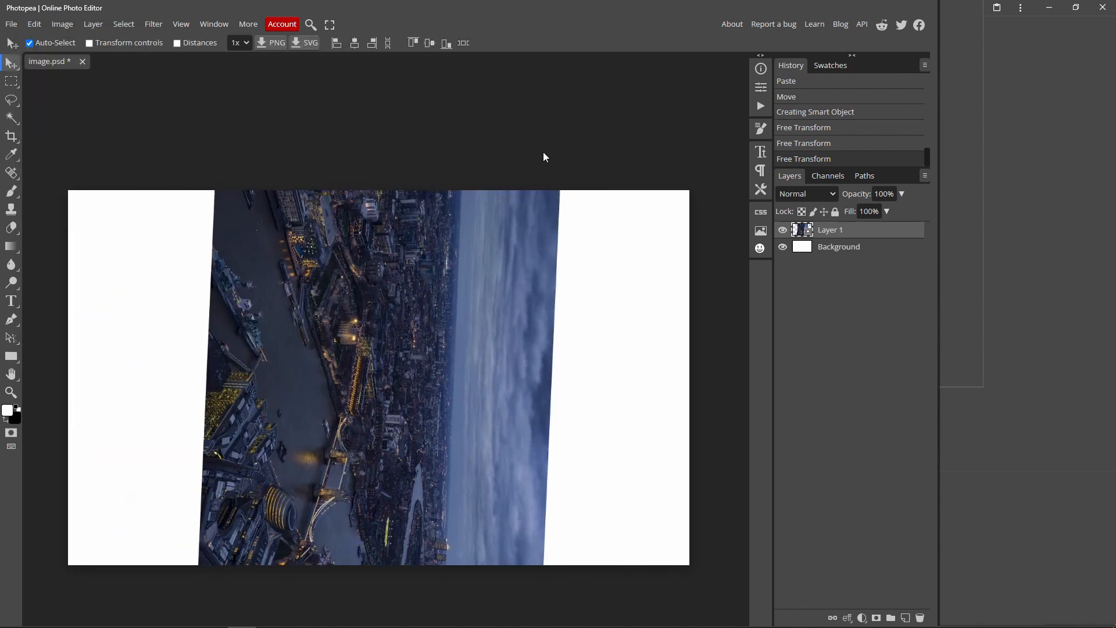